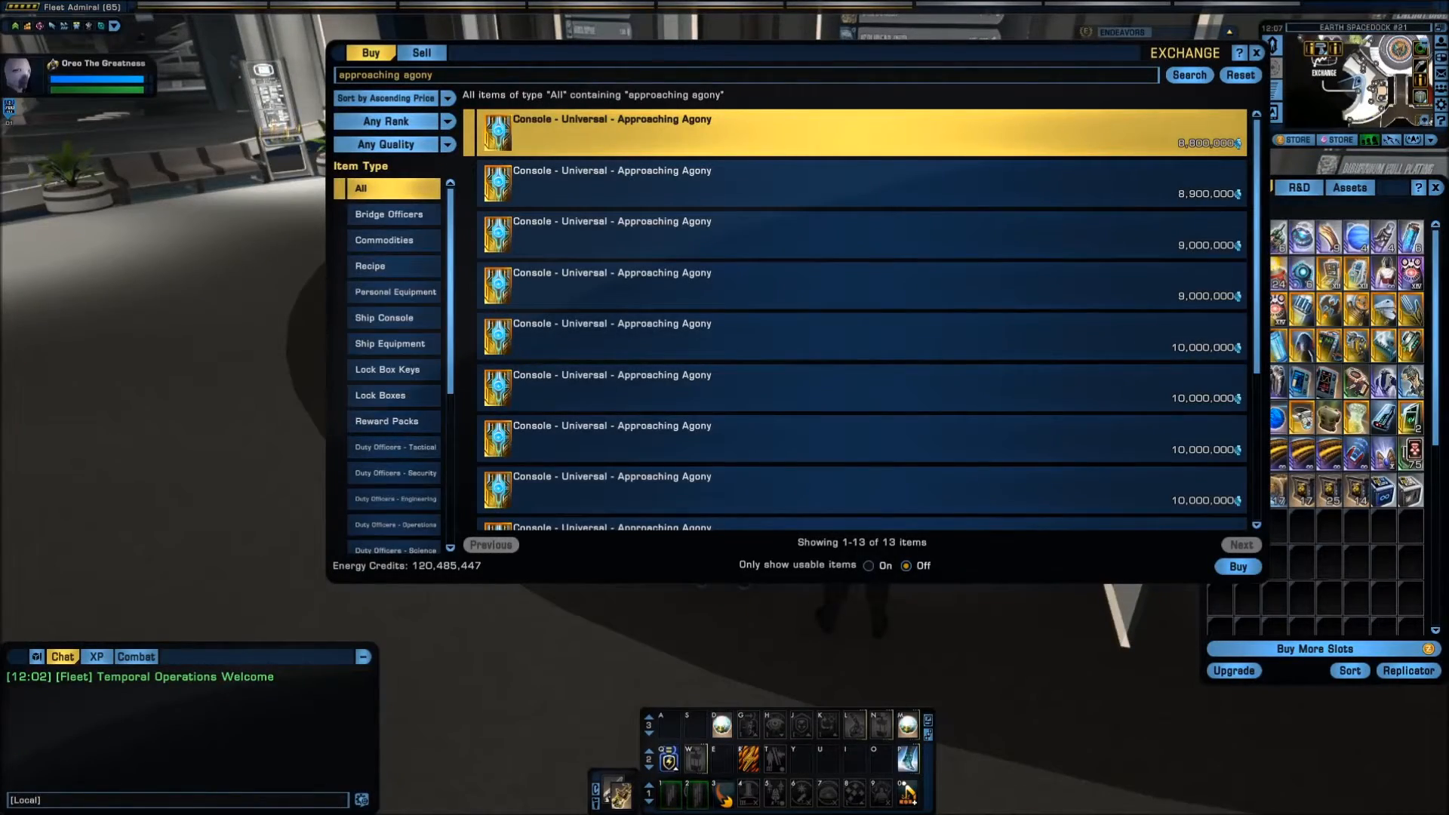
mouse_move(1133, 613)
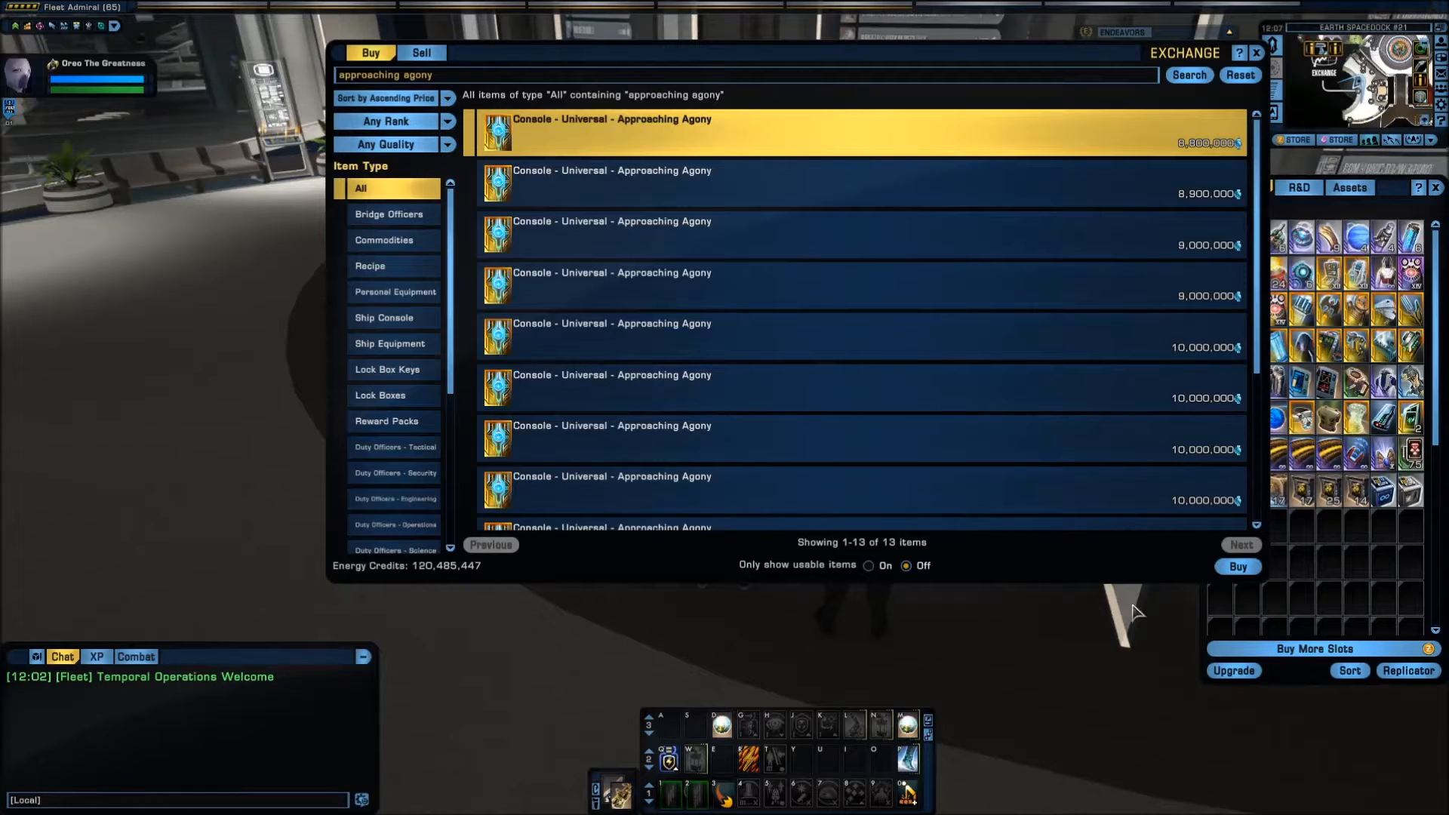
mouse_move(254, 326)
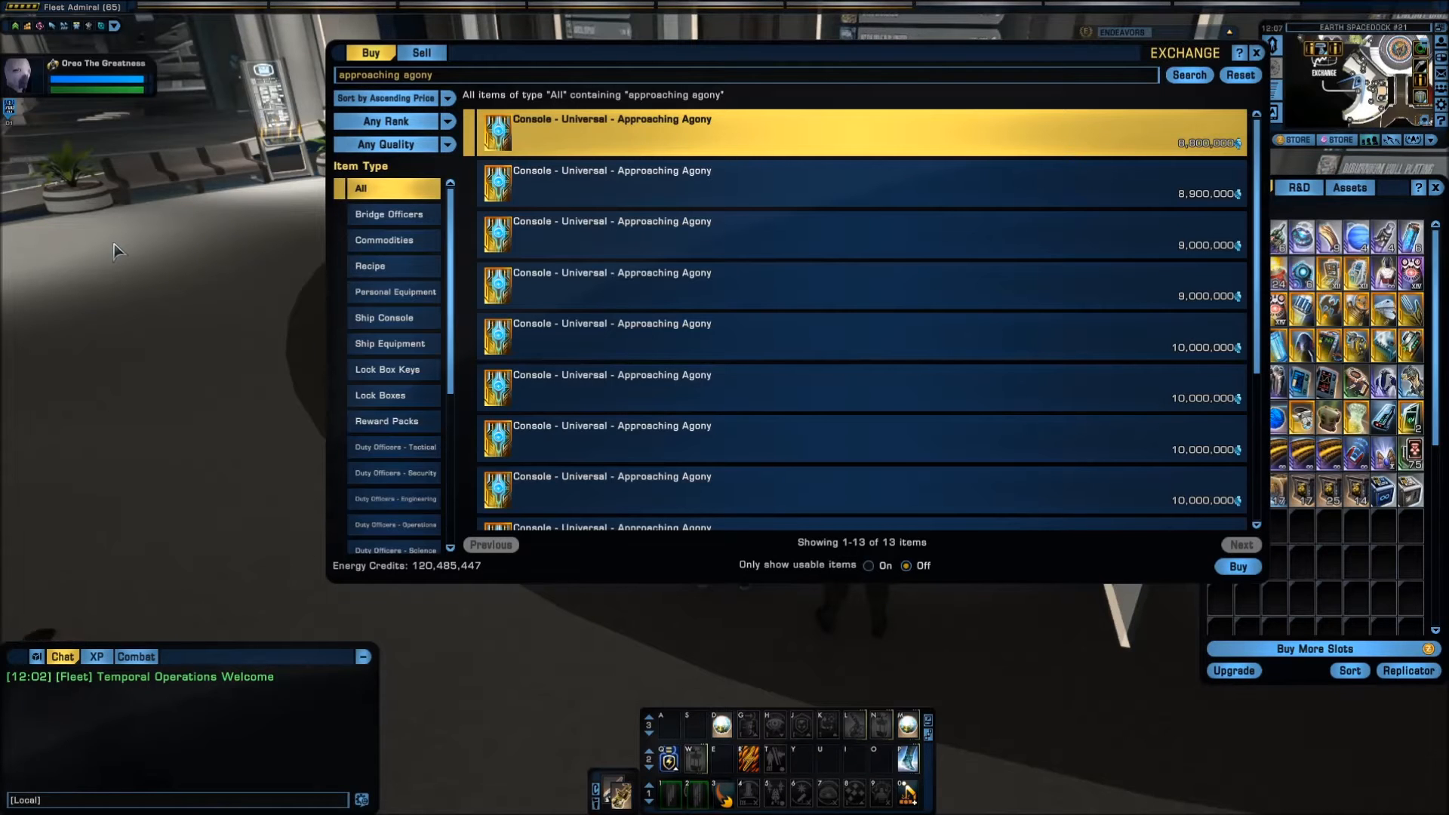
mouse_move(591, 136)
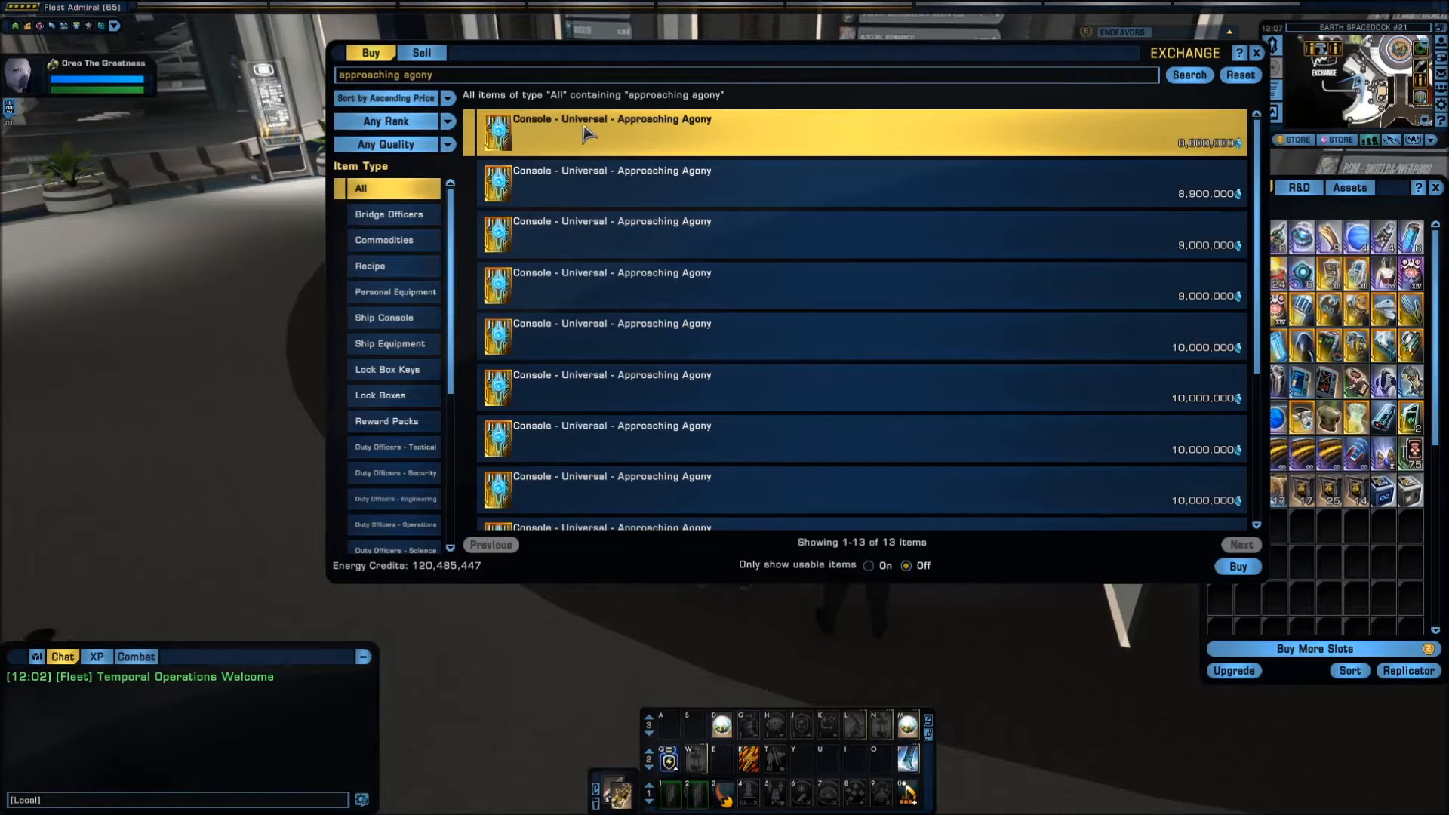
mouse_move(553, 148)
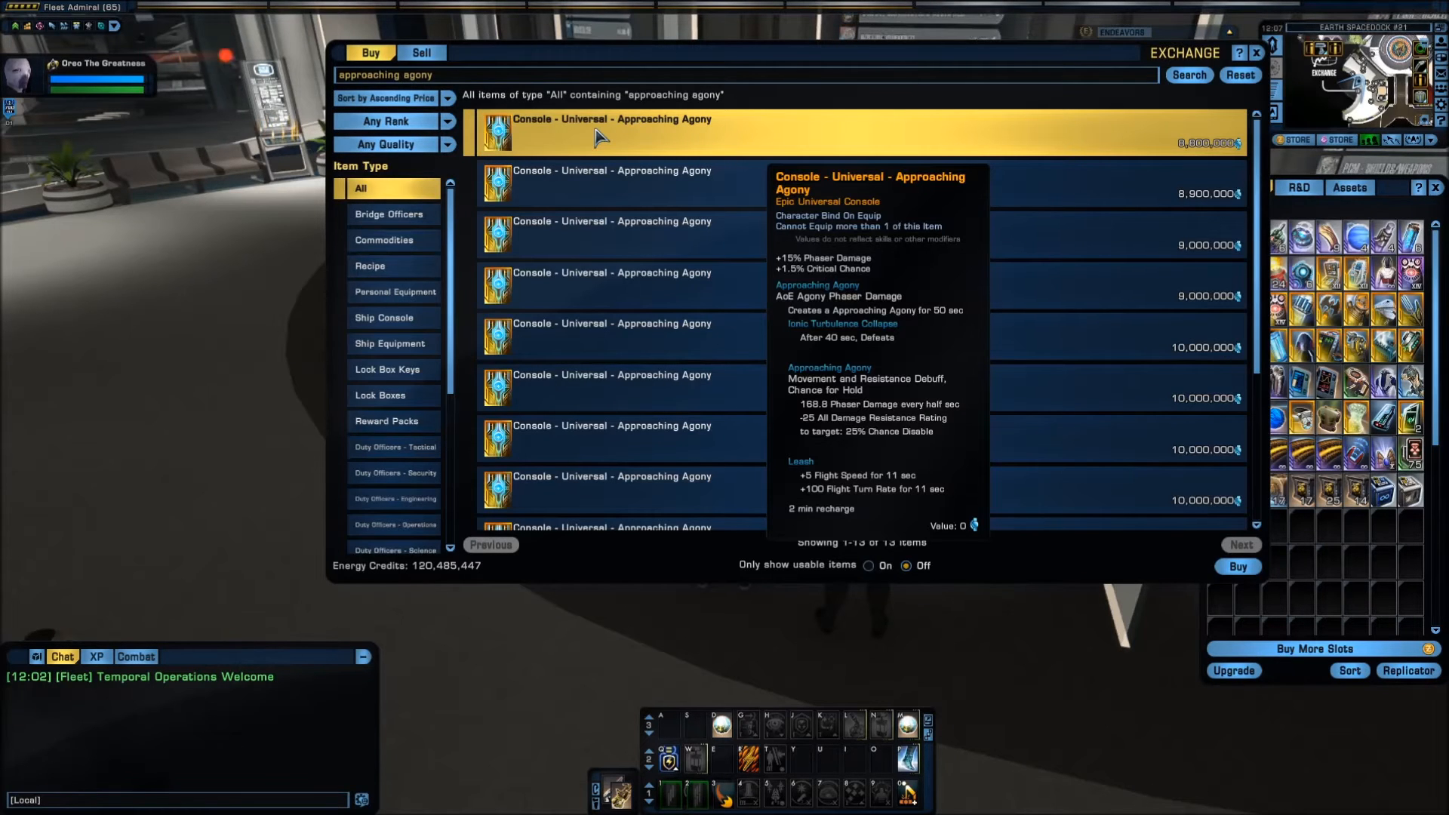
mouse_move(604, 160)
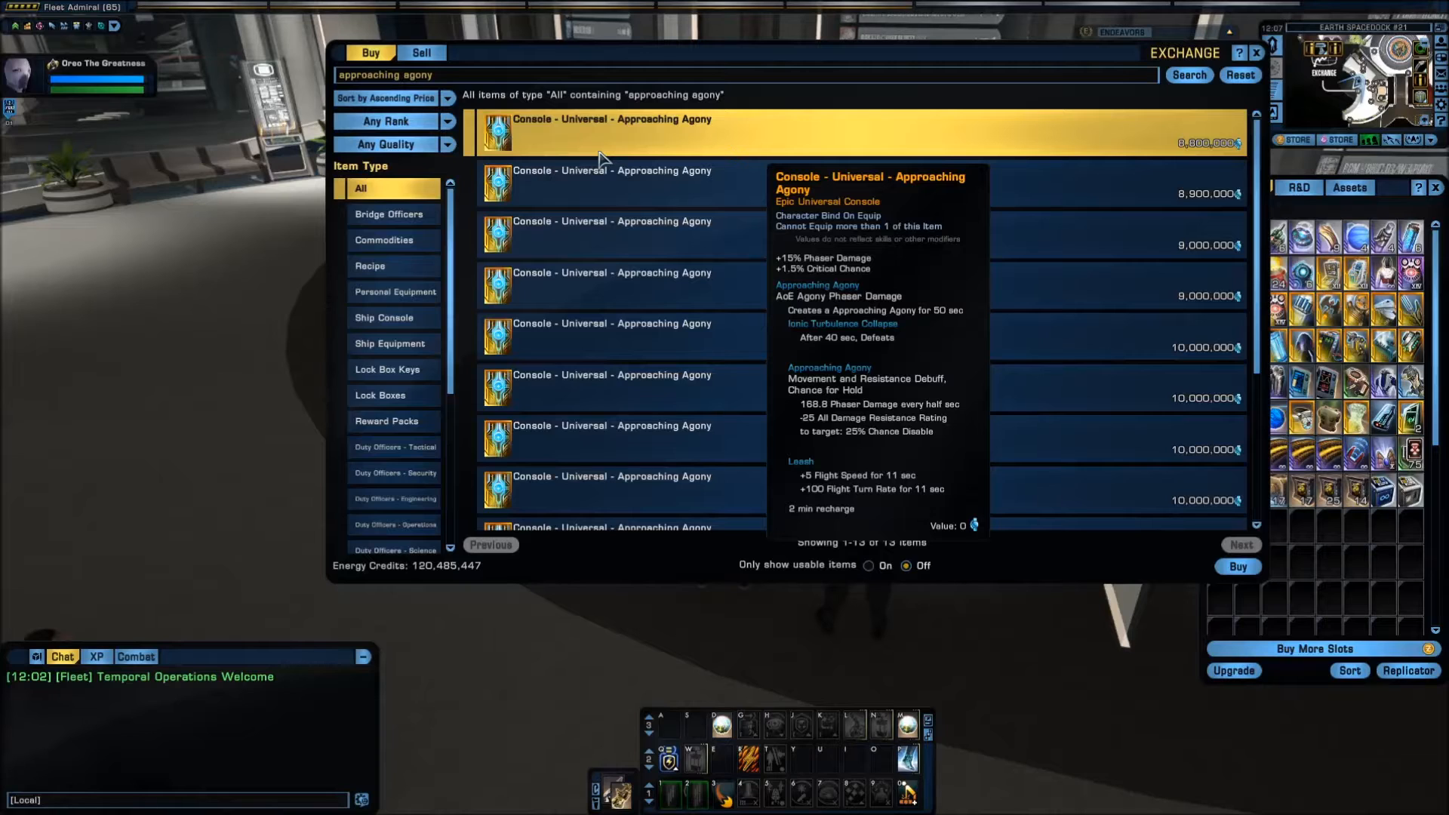
mouse_move(662, 139)
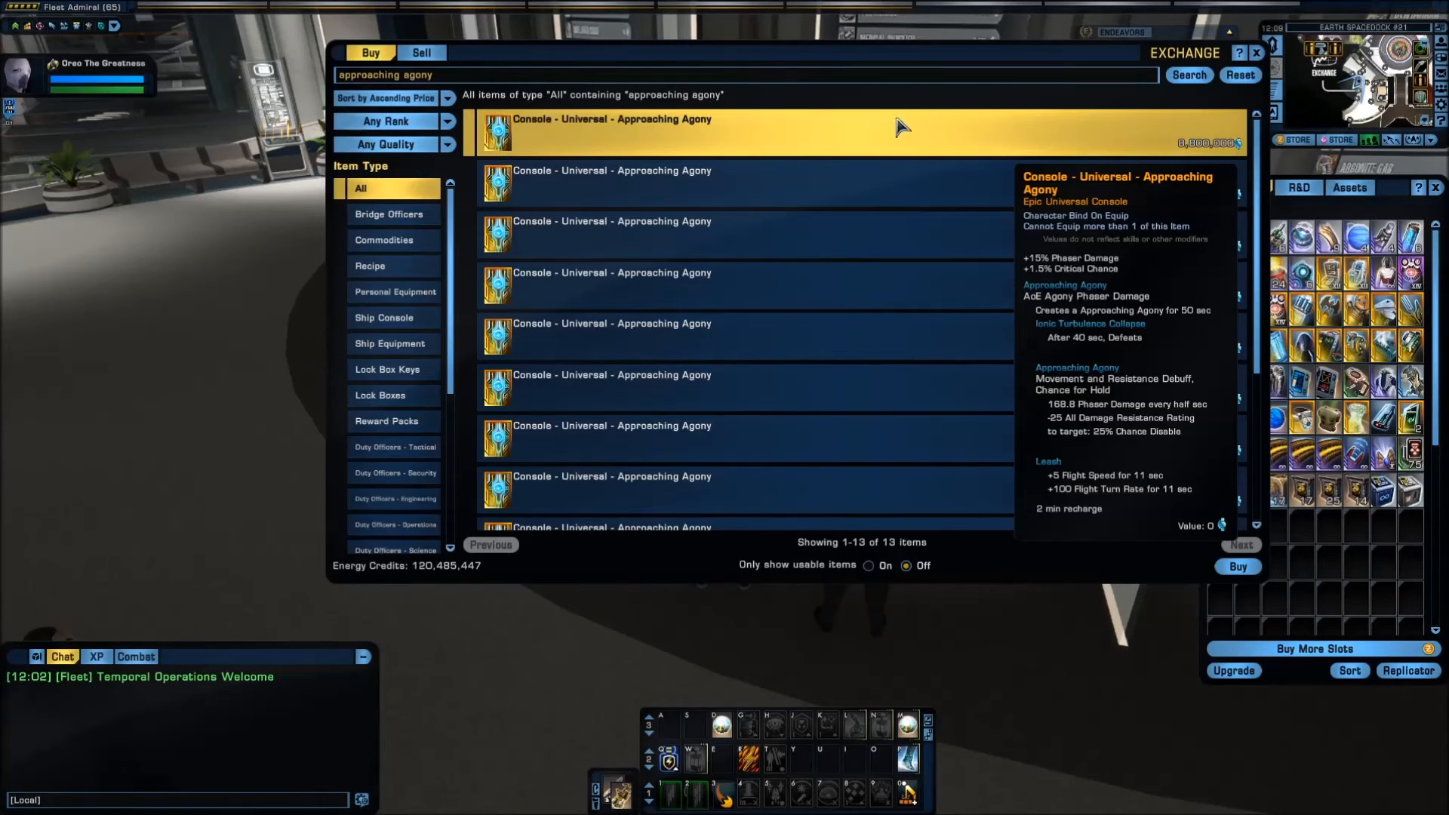
Step: Purchase the cheapest Universal Approaching Agony console listing and confirm the purchase
left_click(1238, 566)
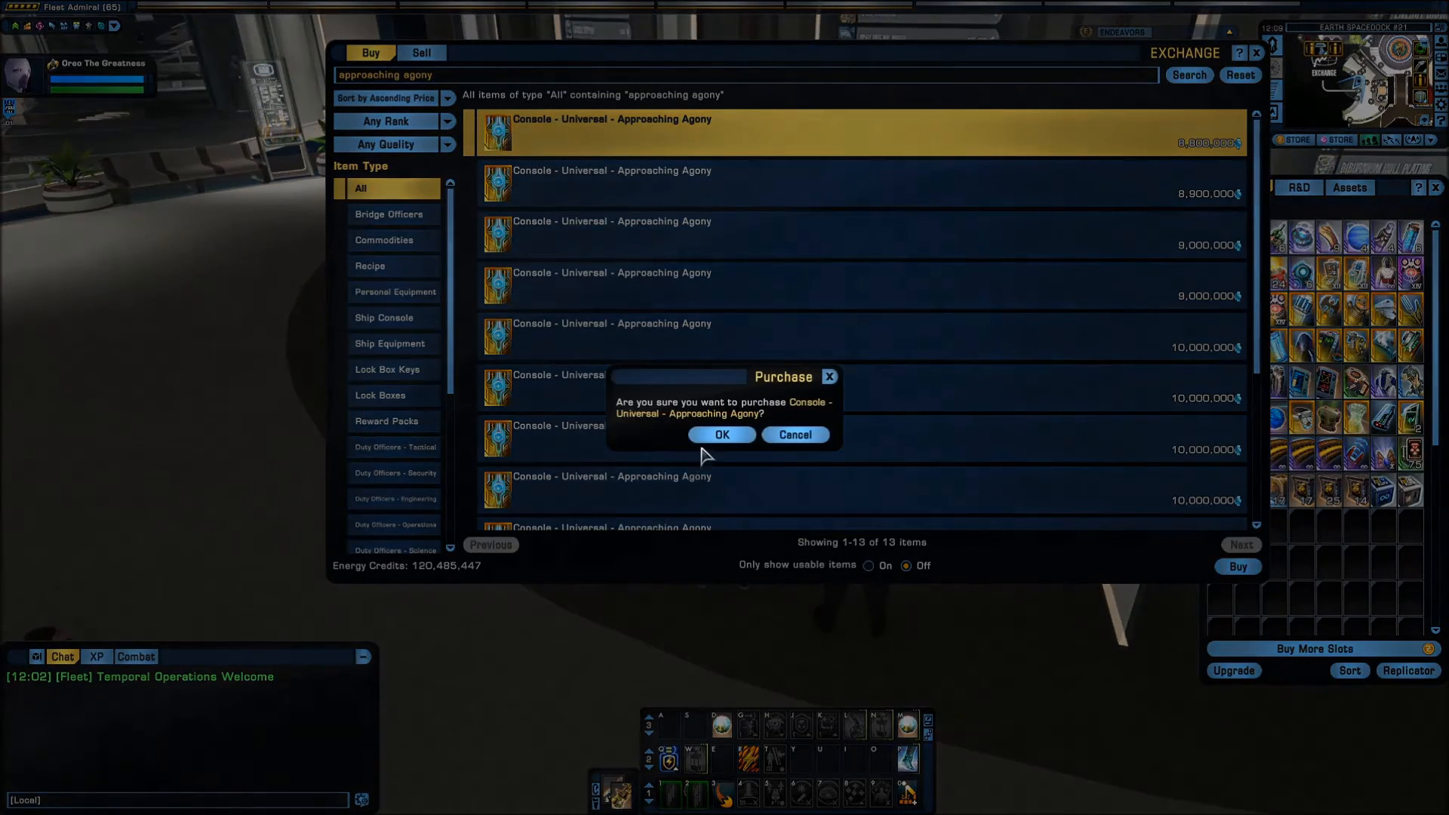
left_click(721, 435)
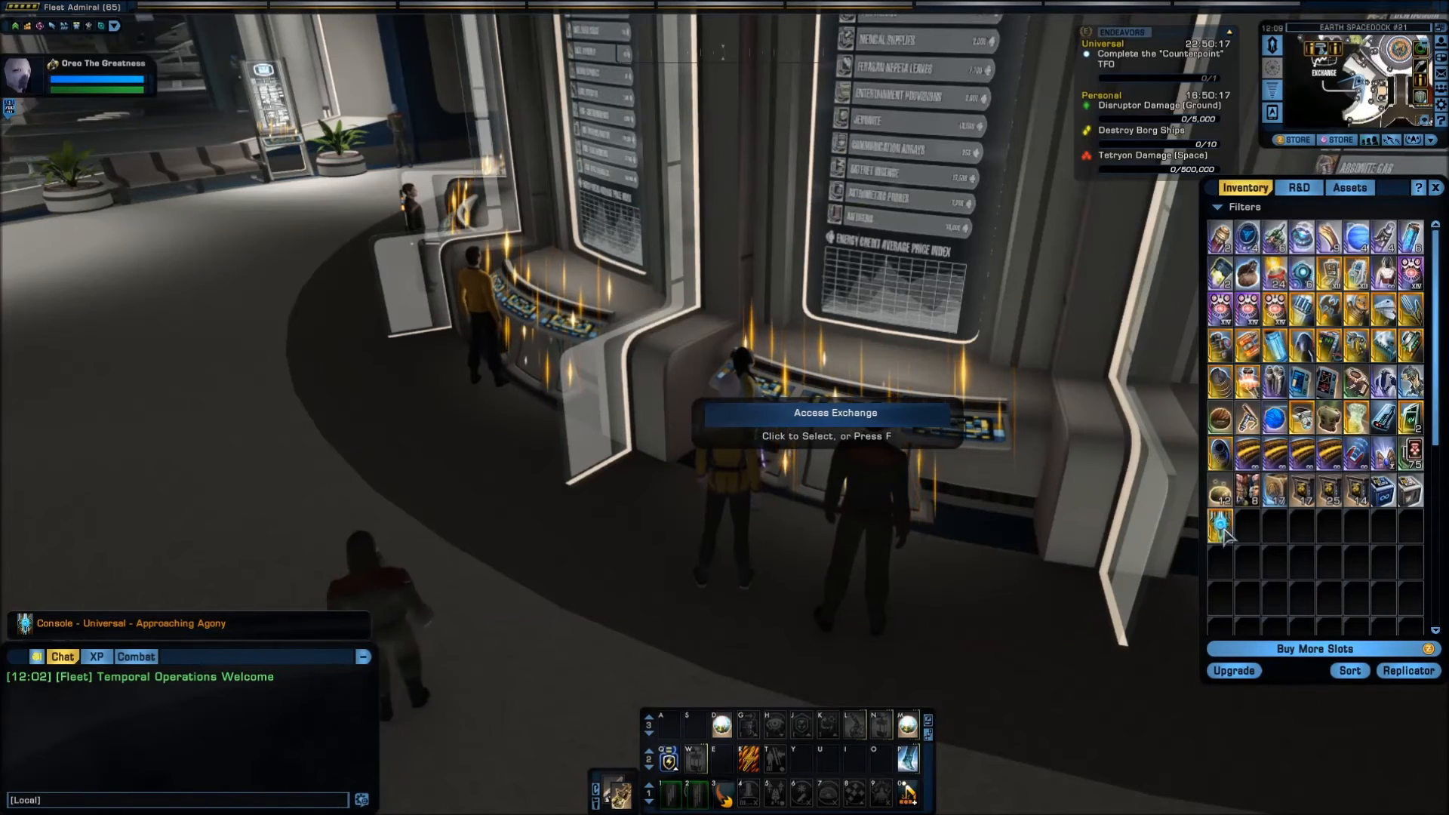
mouse_move(1219, 525)
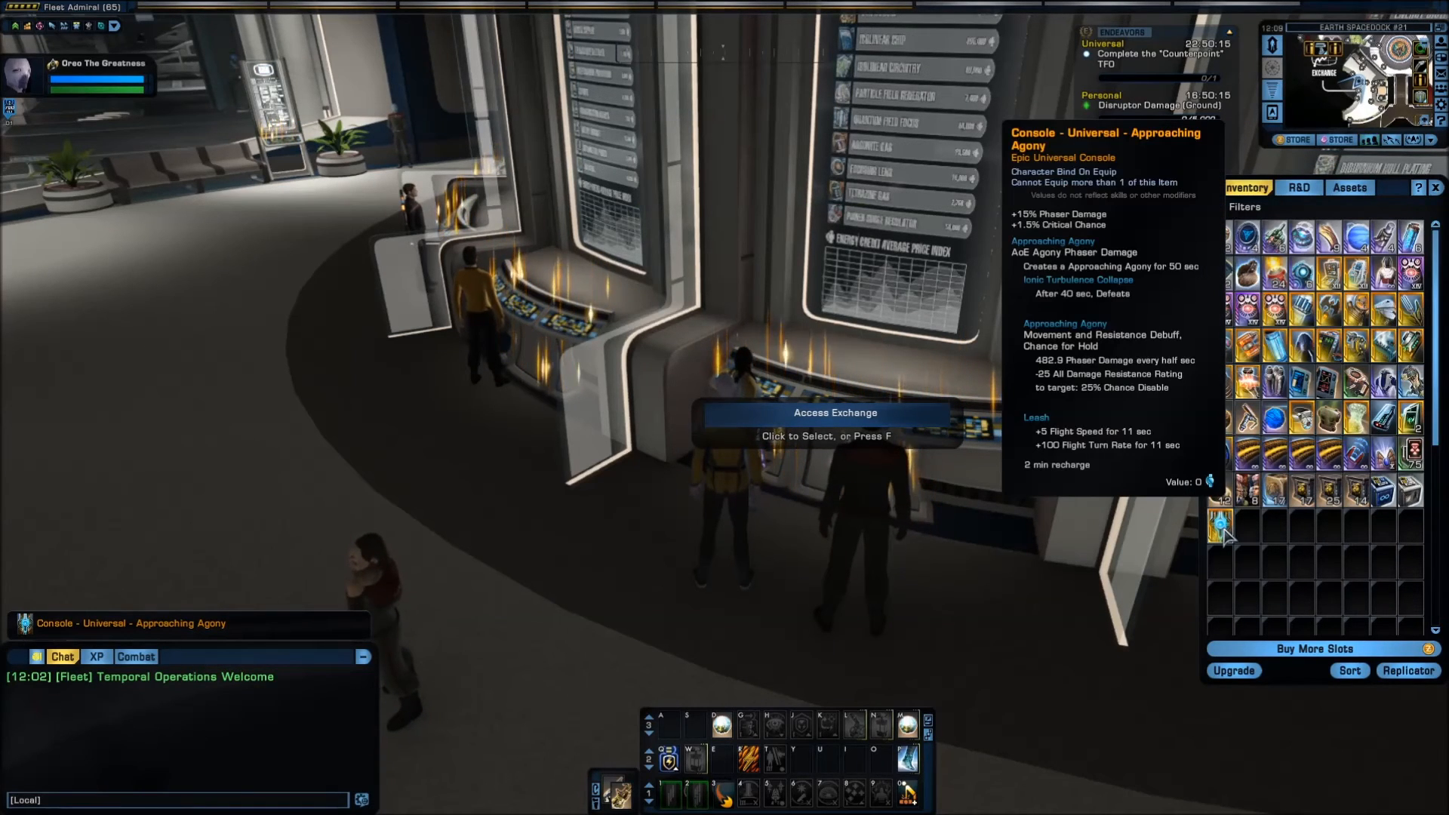